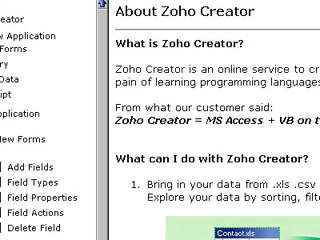
{"action": "scroll", "scroll_direction": "down", "scroll_amount": 3}
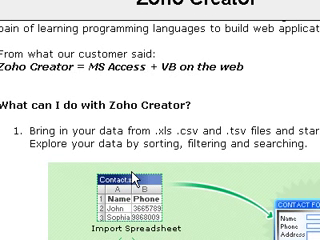
{"action": "scroll", "scroll_direction": "down", "scroll_amount": 3}
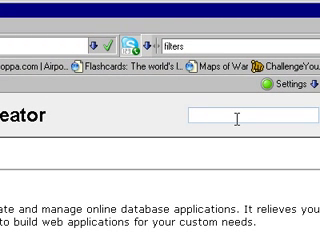
{"action": "type", "text": "regira"}
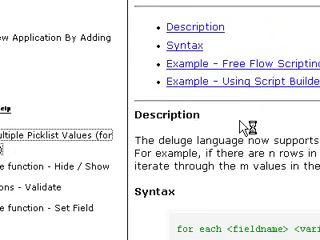
{"action": "scroll", "scroll_direction": "down", "scroll_amount": 3}
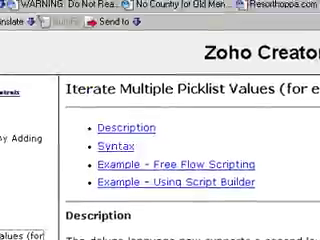
{"action": "scroll", "scroll_direction": "down", "scroll_amount": 3}
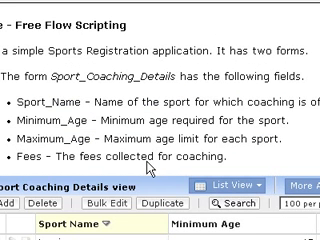
{"action": "scroll", "scroll_direction": "up", "scroll_amount": 3}
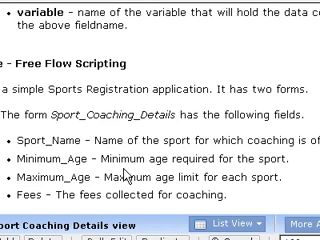
{"action": "scroll", "scroll_direction": "down", "scroll_amount": 3}
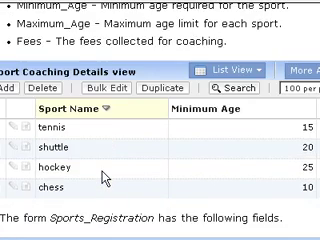
{"action": "scroll", "scroll_direction": "down", "scroll_amount": 3}
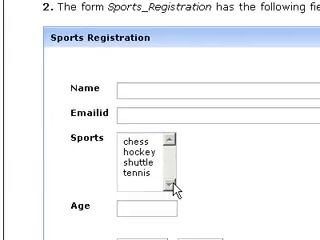
{"action": "scroll", "scroll_direction": "down", "scroll_amount": 3}
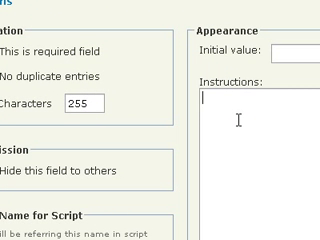
{"action": "type", "text": "When I rollover I shou"}
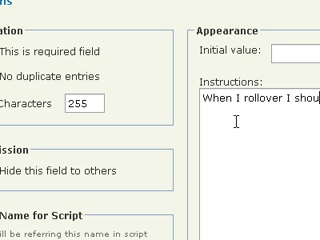
{"action": "type", "text": "te"}
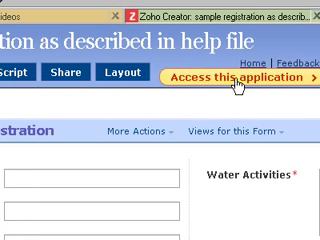
{"action": "scroll", "scroll_direction": "down", "scroll_amount": 3}
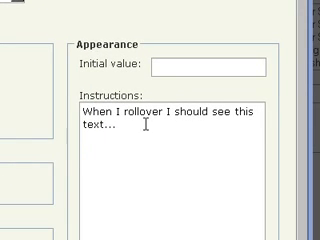
{"action": "type", "text": "I"}
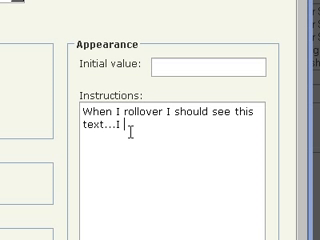
{"action": "type", "text": "don't this i"}
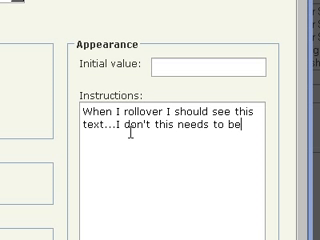
{"action": "type", "text": "fixed... I'n"}
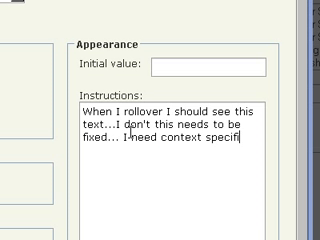
{"action": "type", "text": "help on the fields t"}
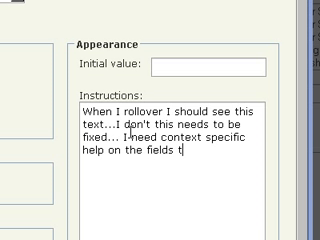
{"action": "type", "text": "o be dispa"}
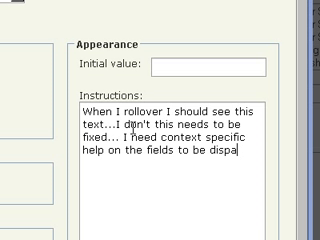